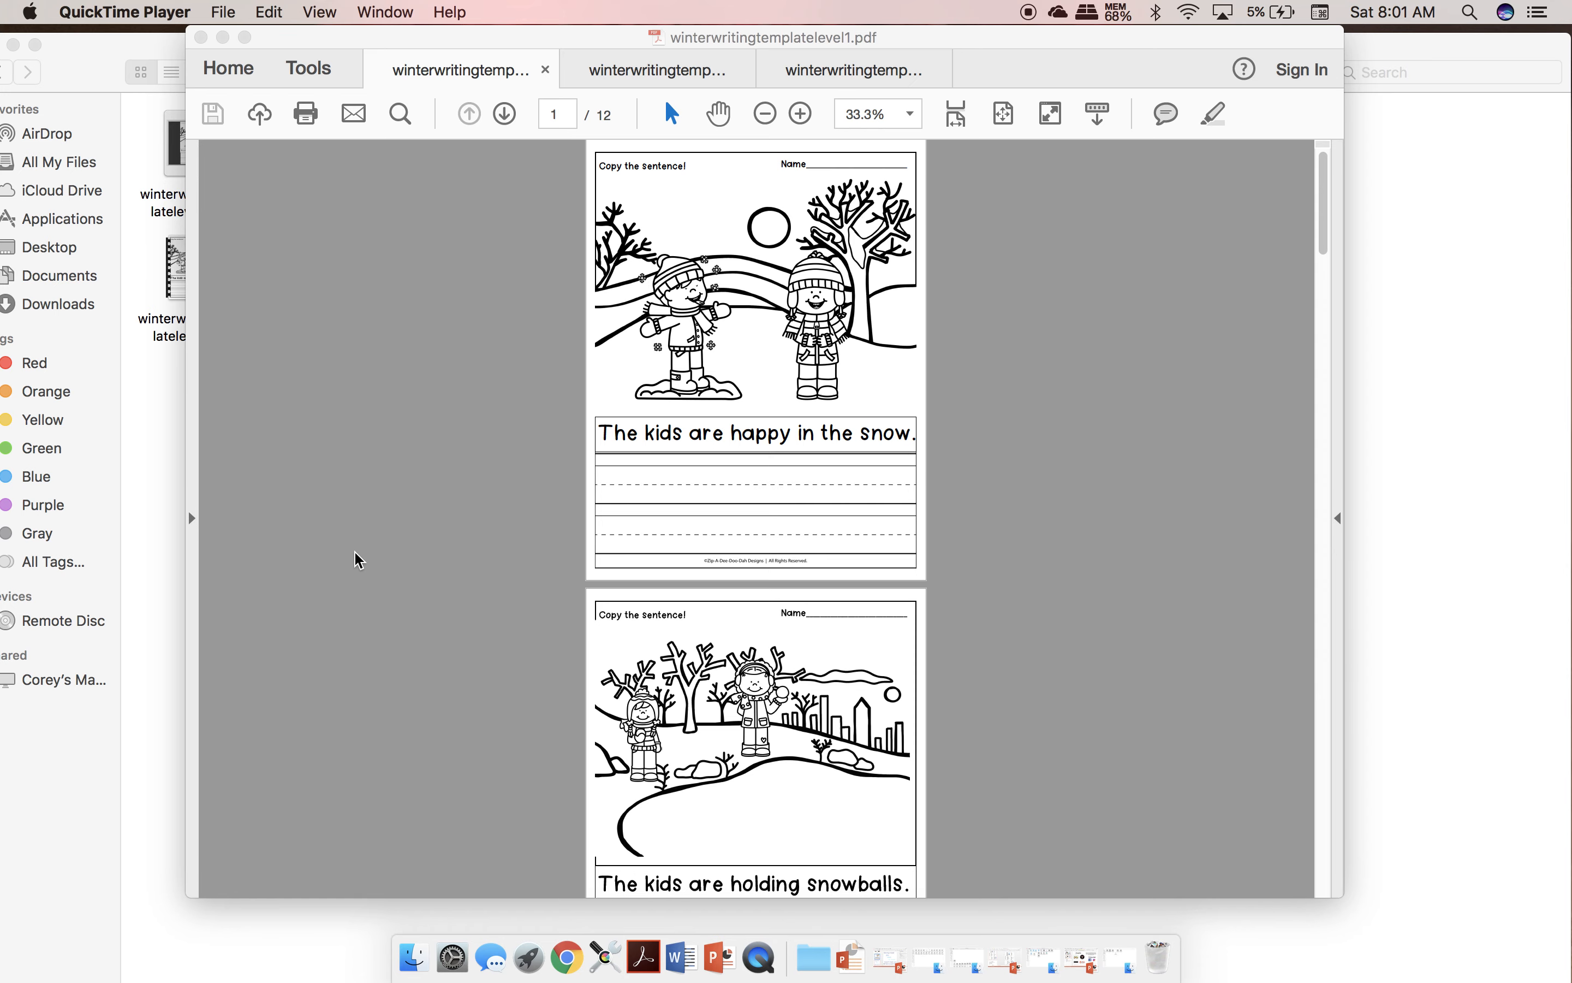
{"action": "mouse_move", "coordinate": [550, 656]}
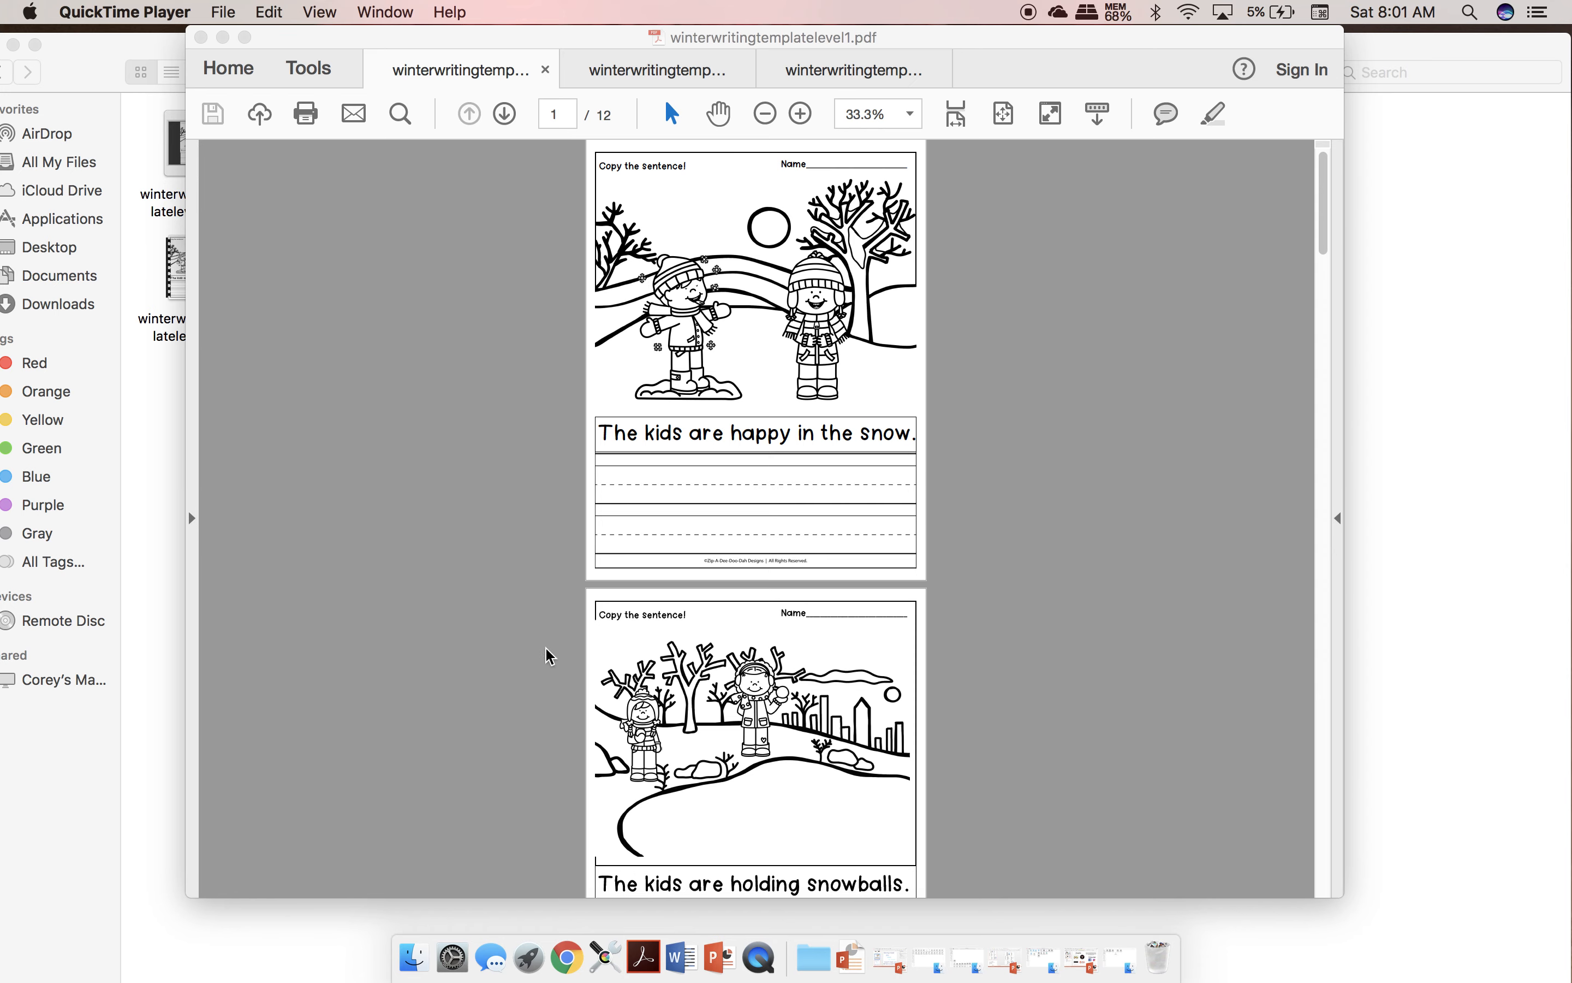
Step: Scroll the level-1 copy-the-sentence worksheet down to page 12 of 12, the boy reading a book
{"action": "scroll", "scroll_direction": "down", "scroll_amount": 3}
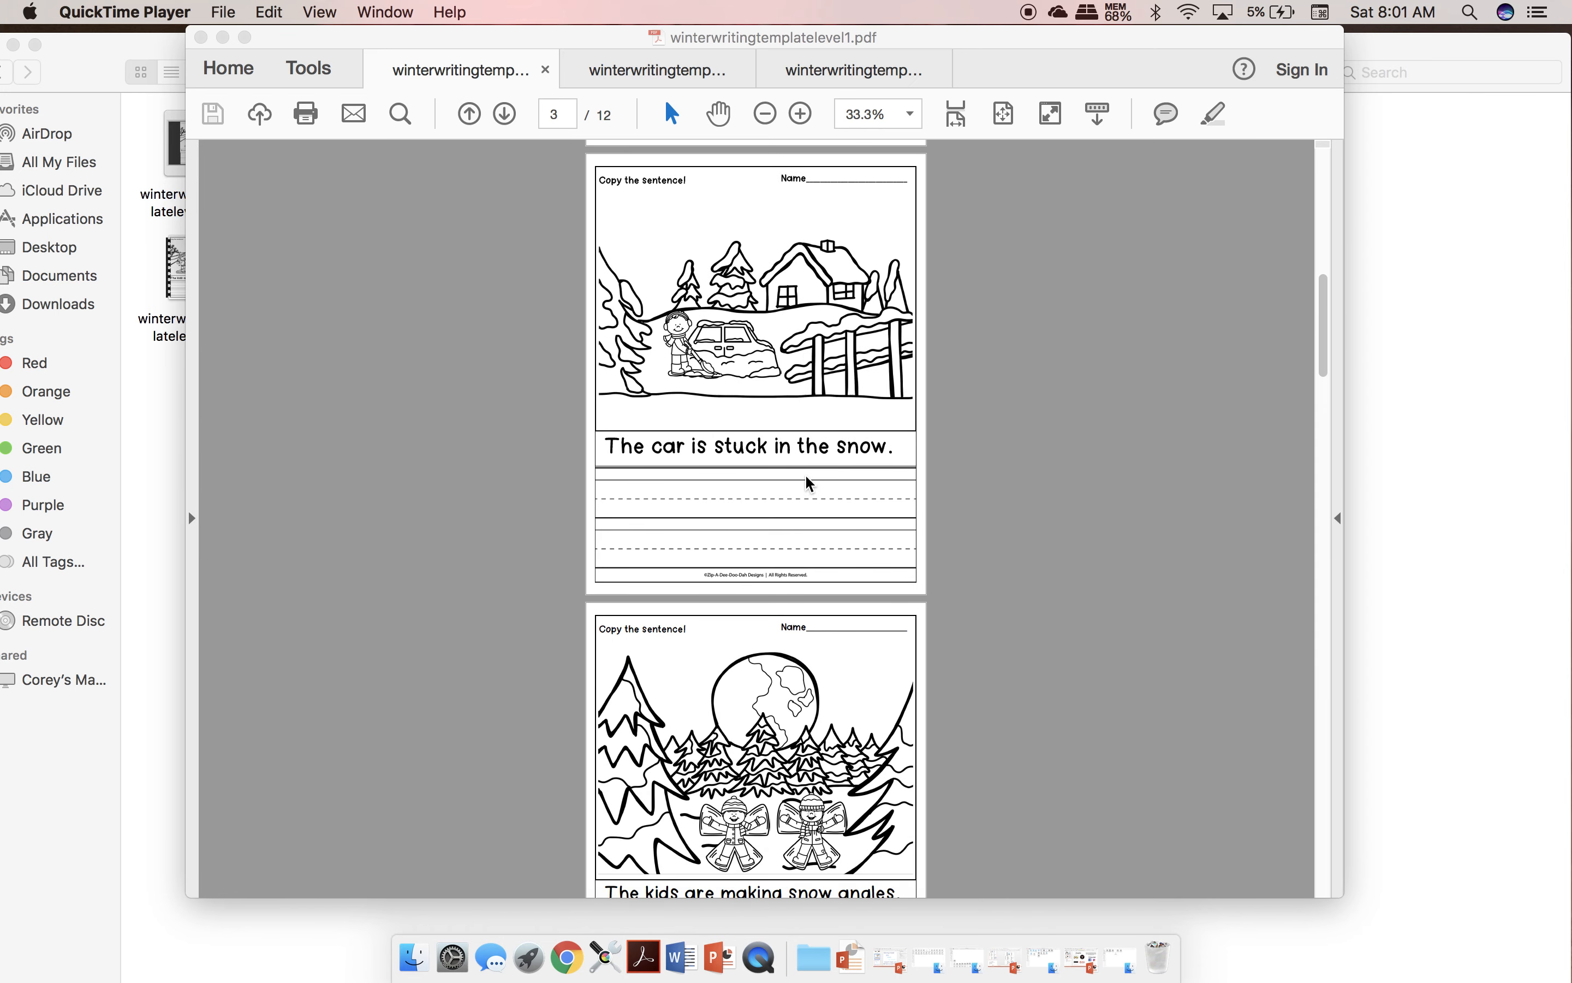
{"action": "scroll", "scroll_direction": "down", "scroll_amount": 3}
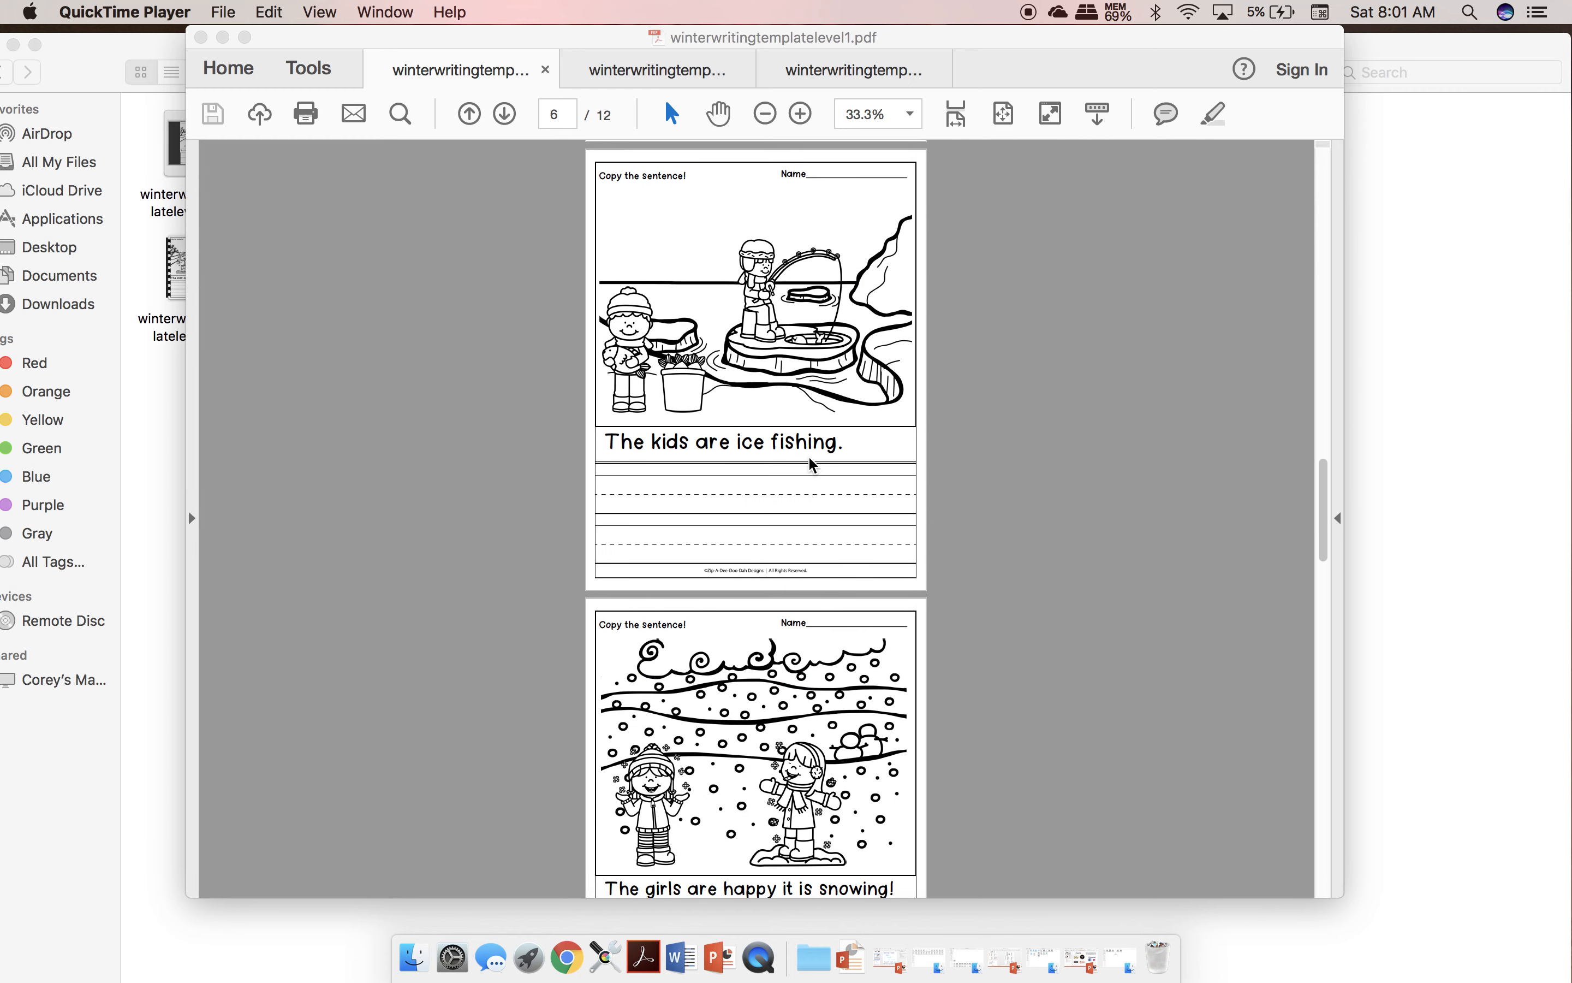
{"action": "scroll", "scroll_direction": "down", "scroll_amount": 3}
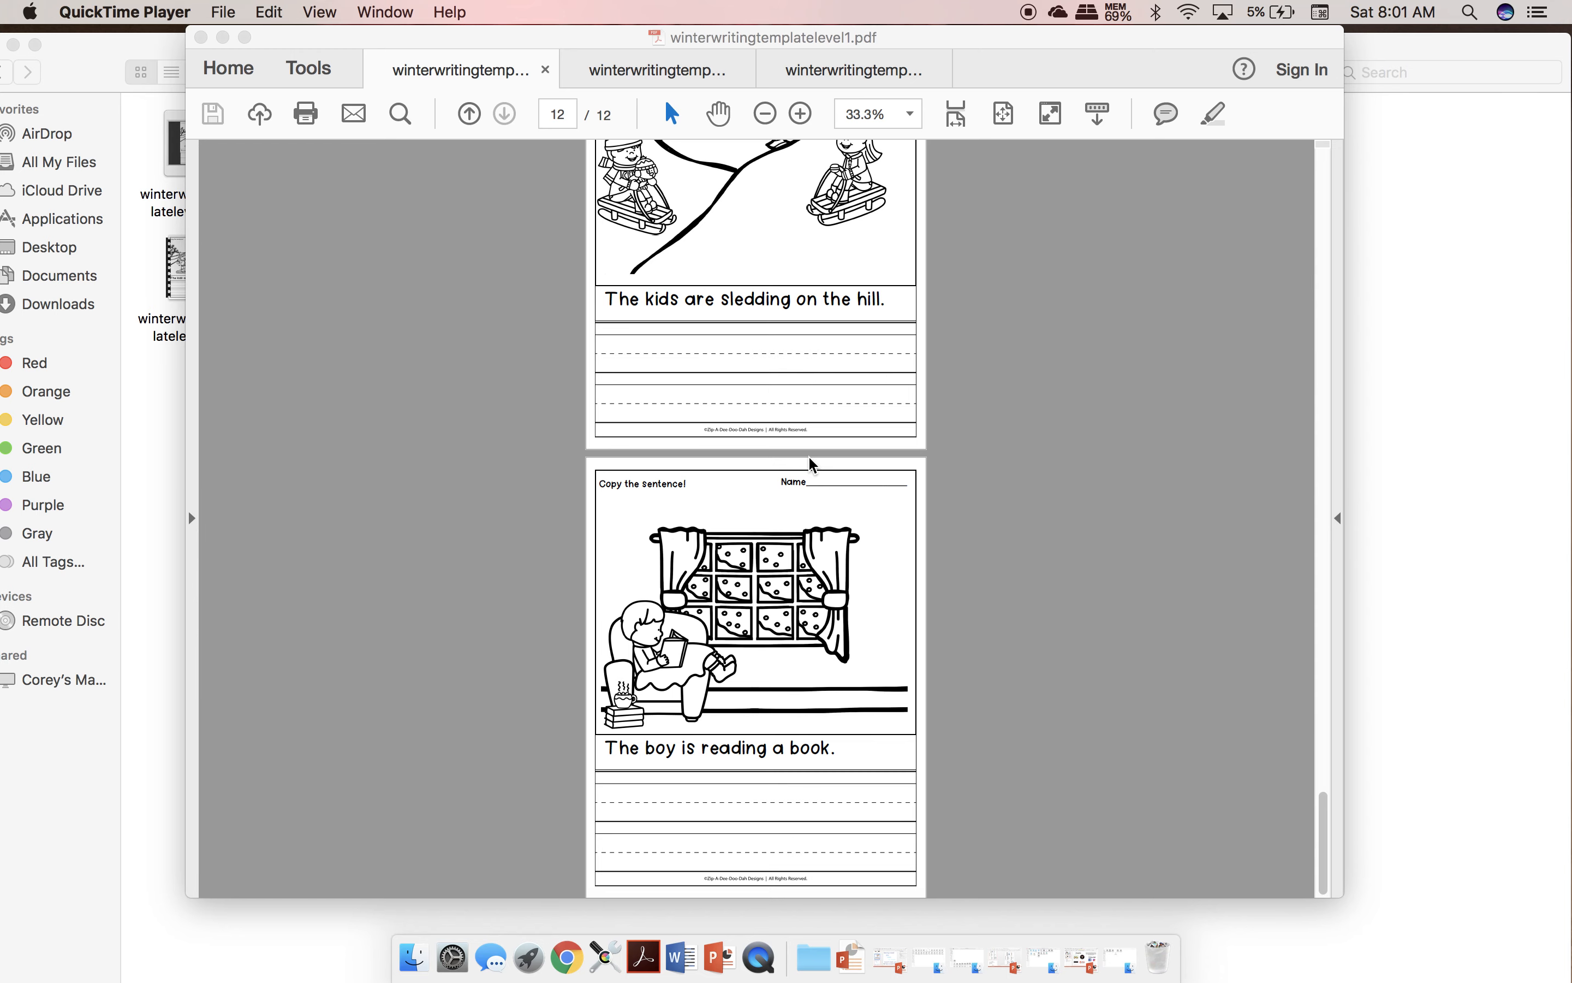
{"action": "mouse_move", "coordinate": [640, 80]}
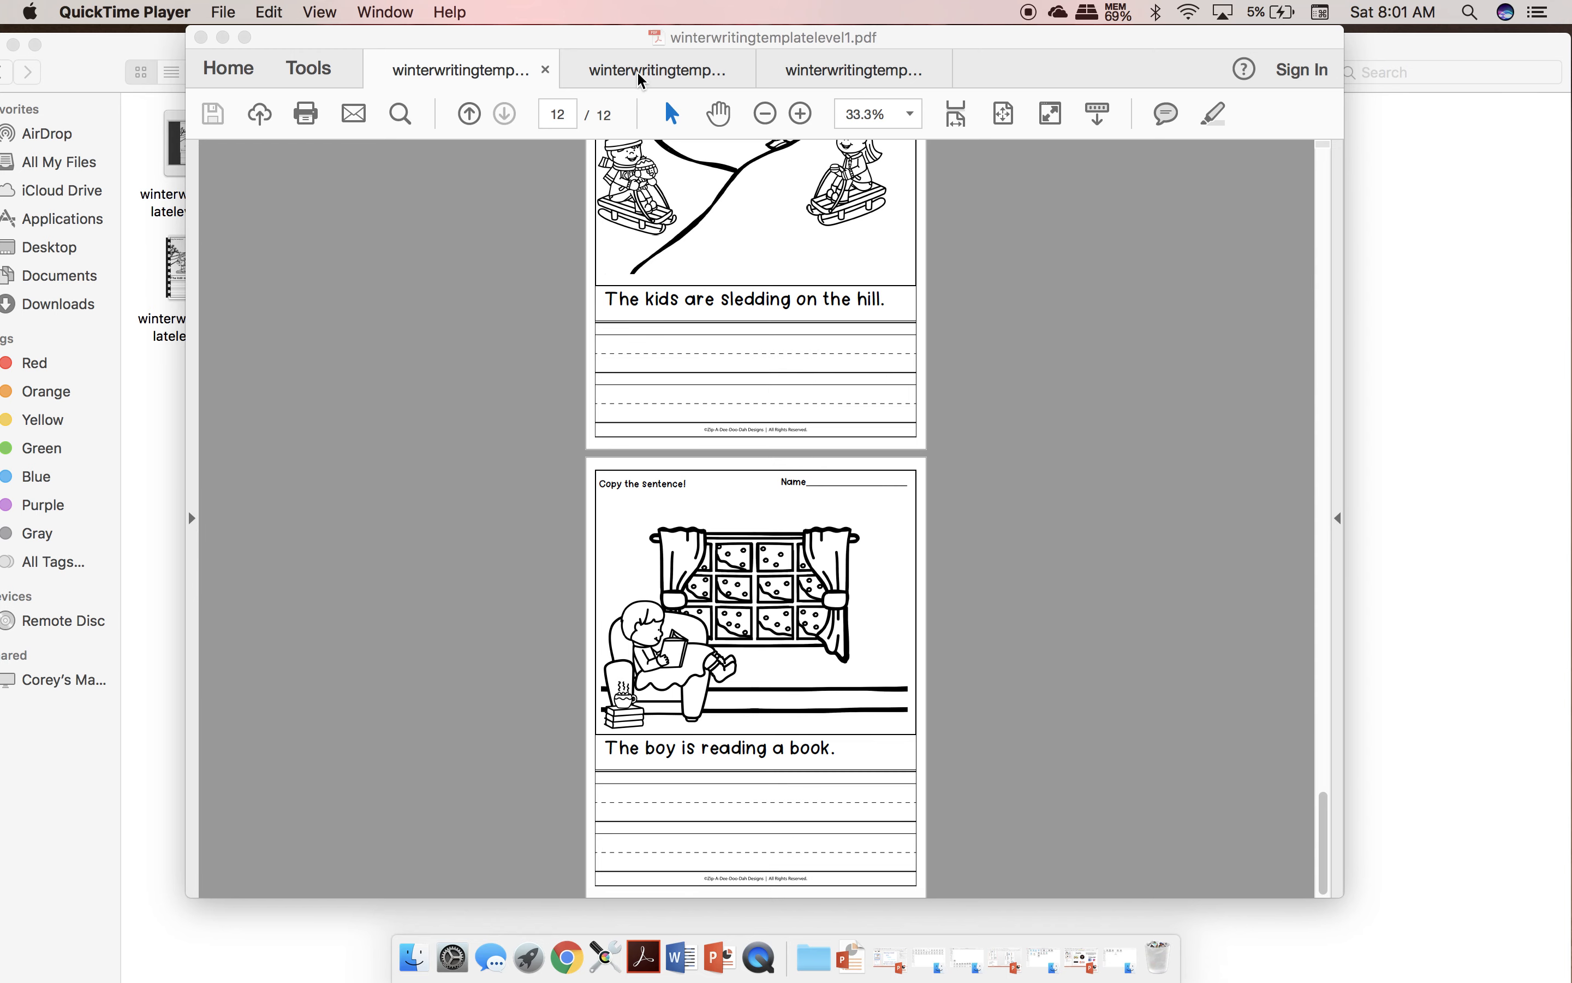
Step: Switch to winterwritingtemplatelevel2.pdf and view its first scene with Keywords: Snow, Happy
{"action": "left_click", "coordinate": [656, 70]}
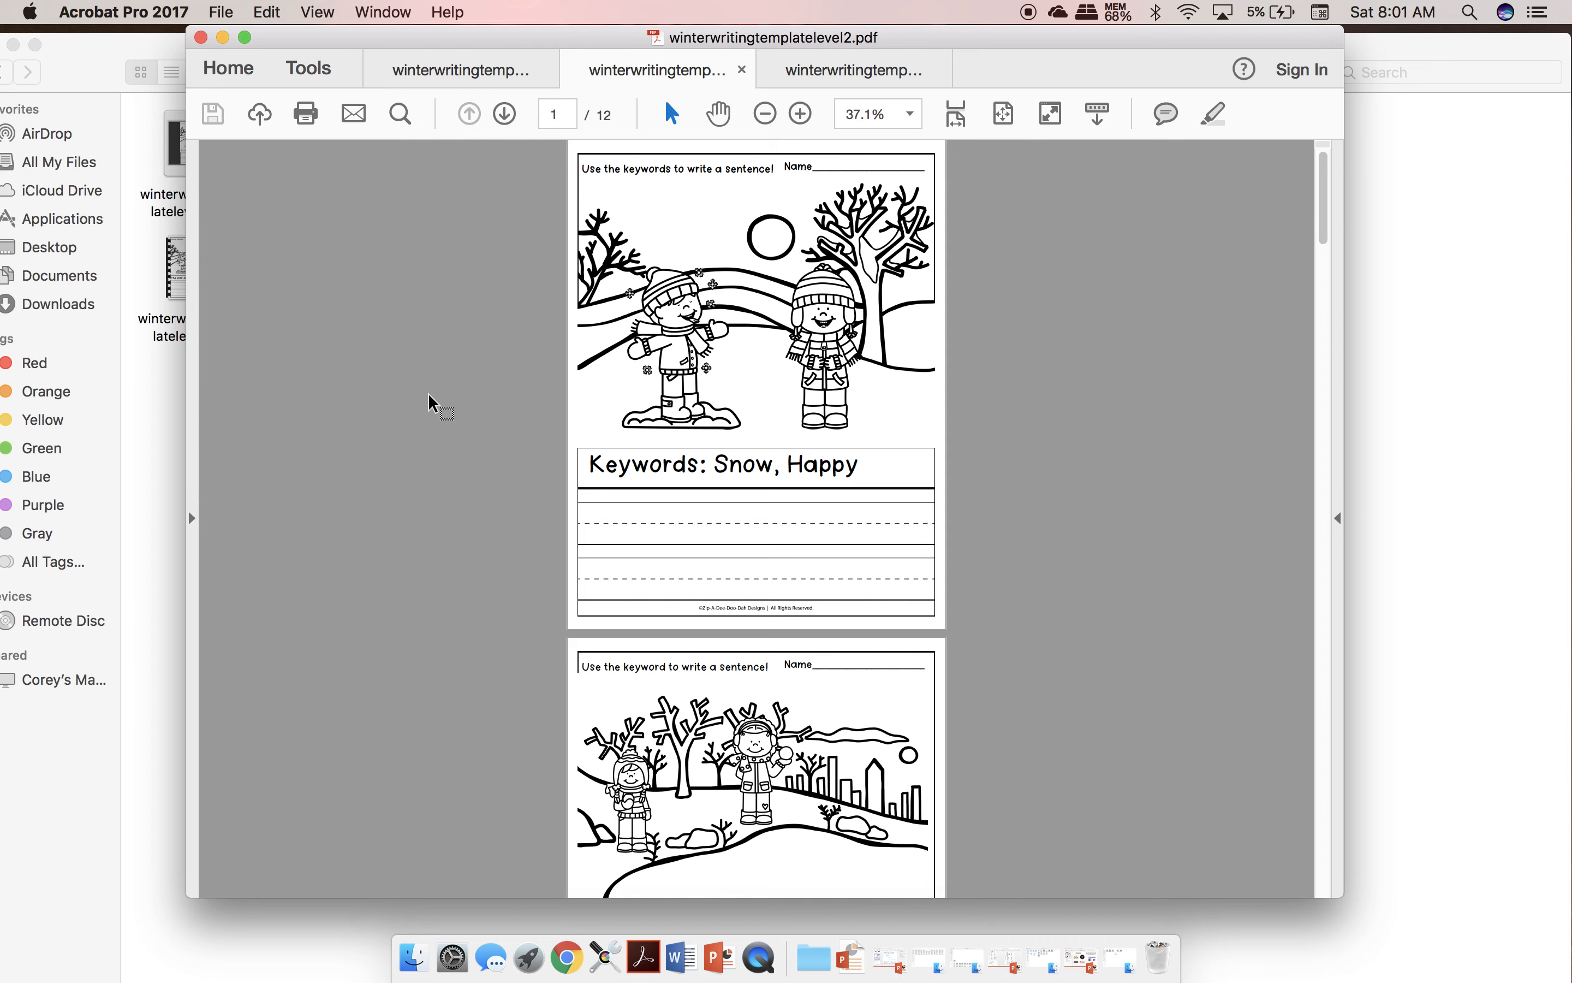
{"action": "scroll", "scroll_direction": "down", "scroll_amount": 3}
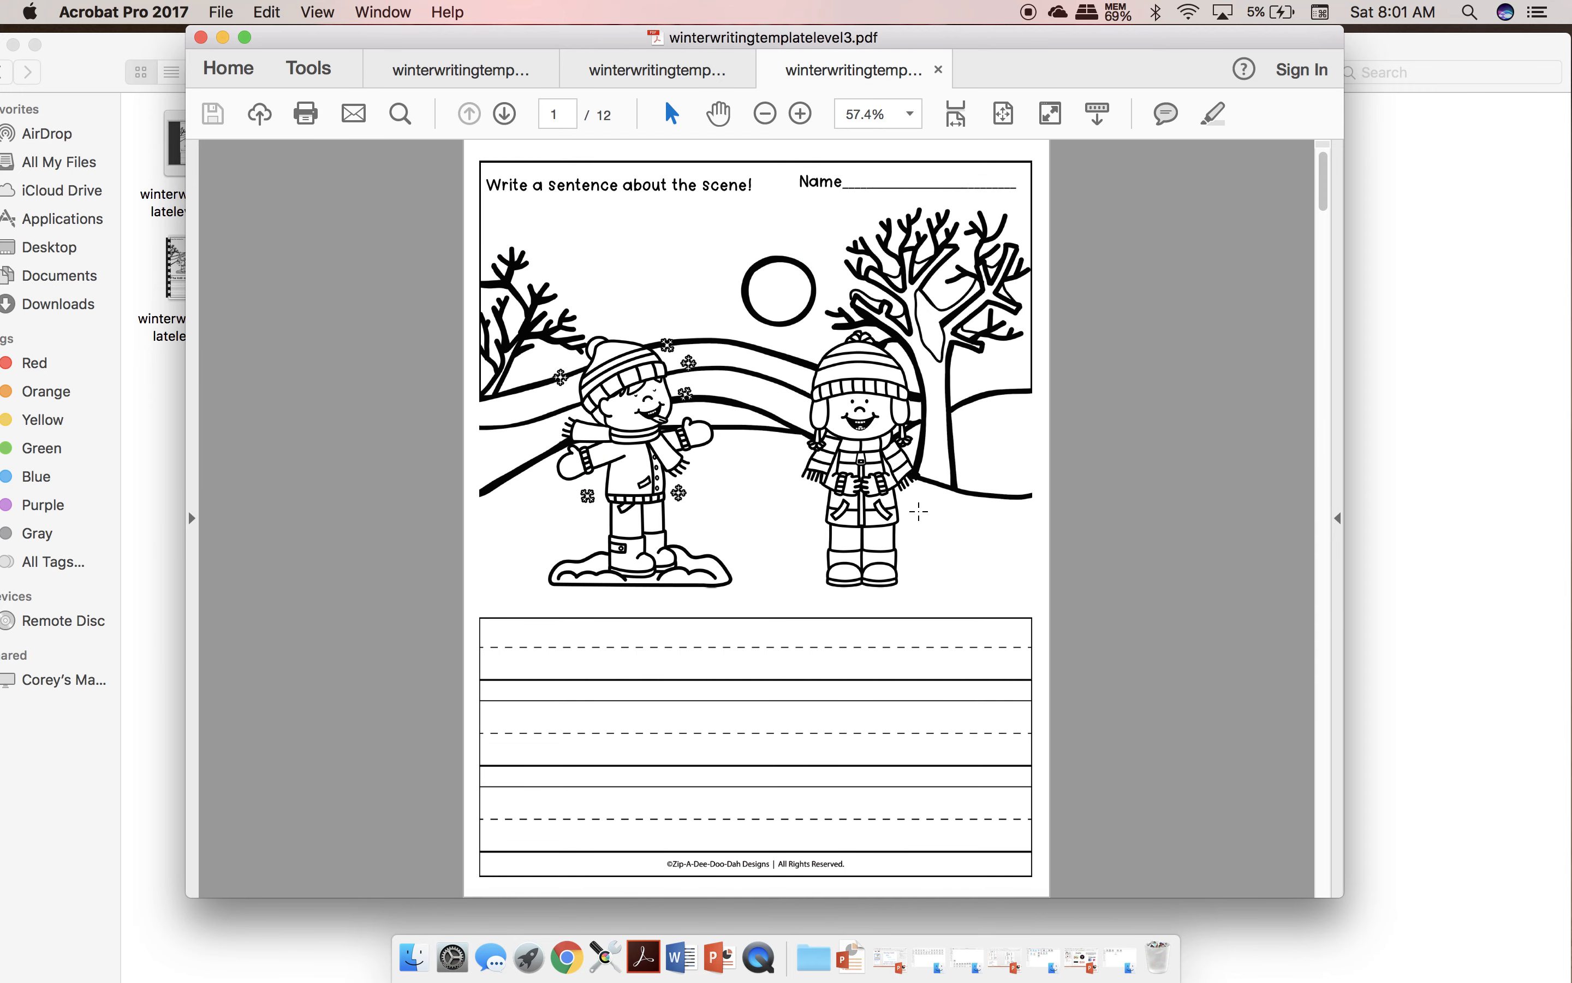
{"action": "mouse_move", "coordinate": [1195, 539]}
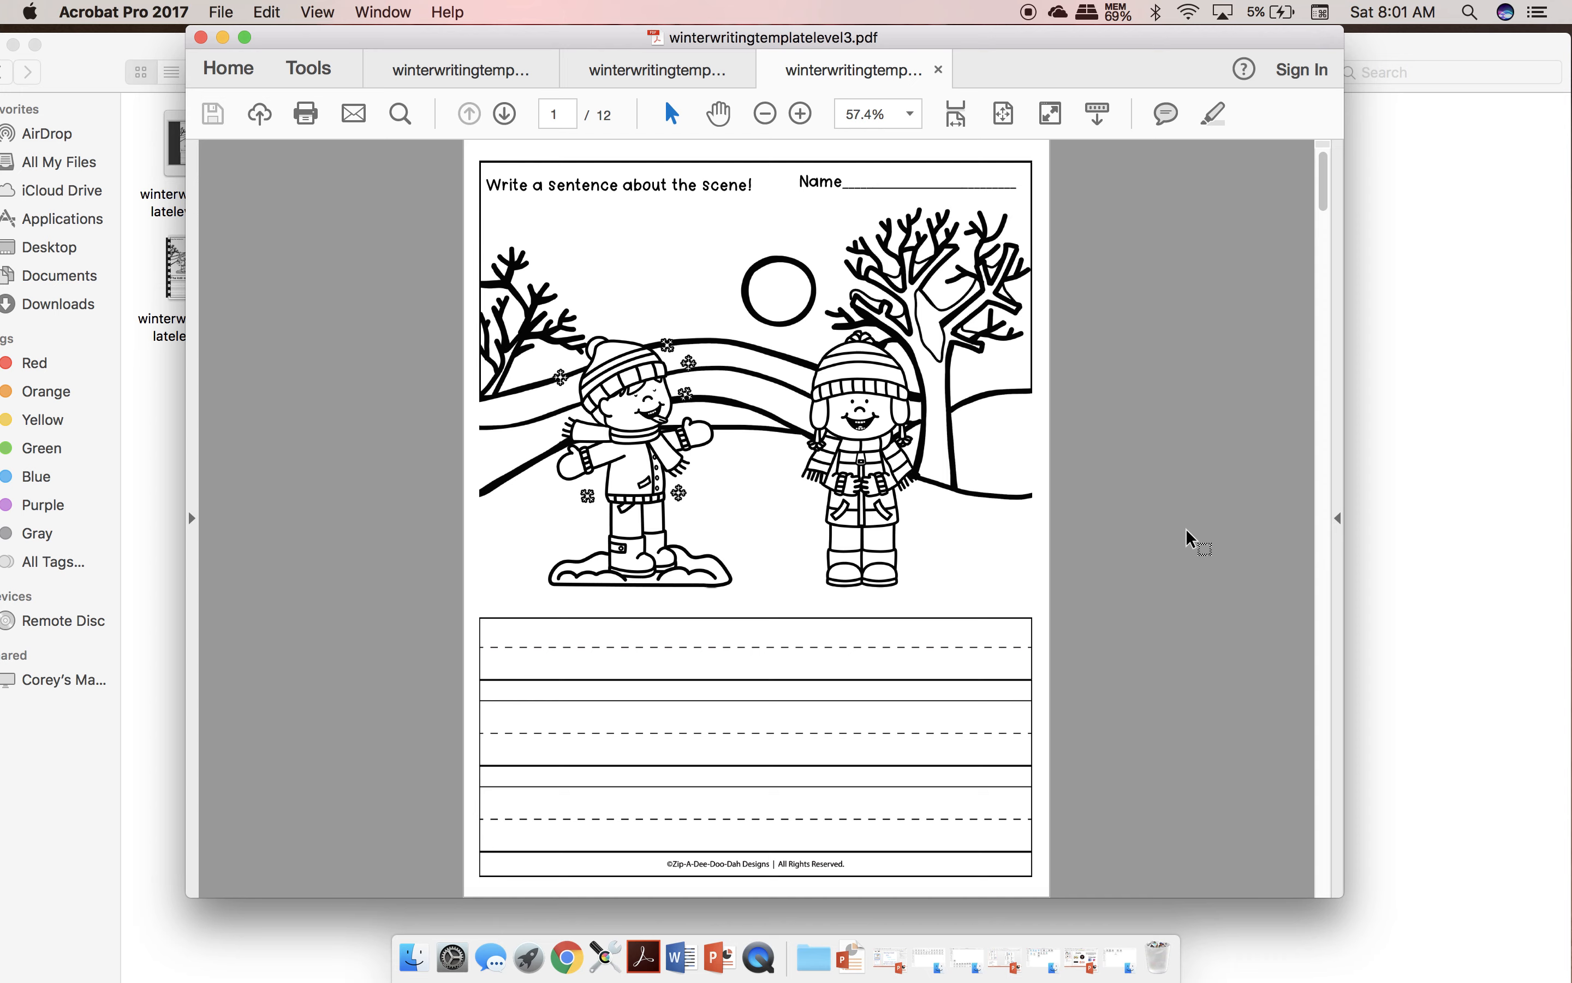
Step: Scroll down through the level-3 write-a-sentence worksheet's early winter scenes
{"action": "scroll", "scroll_direction": "down", "scroll_amount": 3}
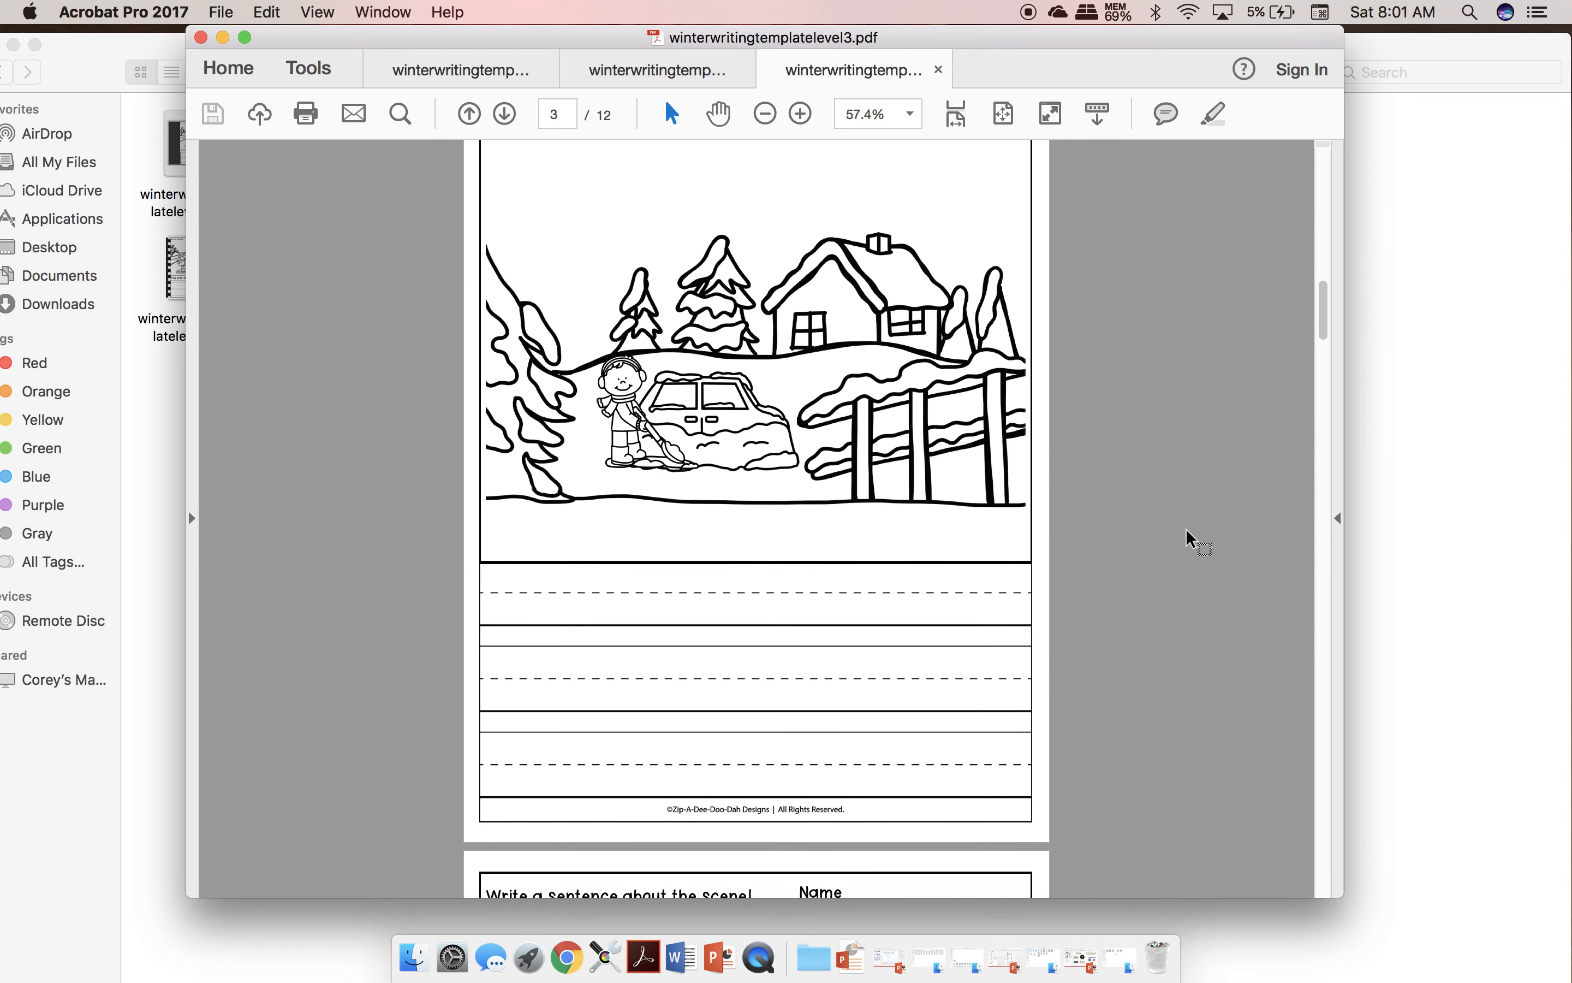
{"action": "scroll", "scroll_direction": "down", "scroll_amount": 3}
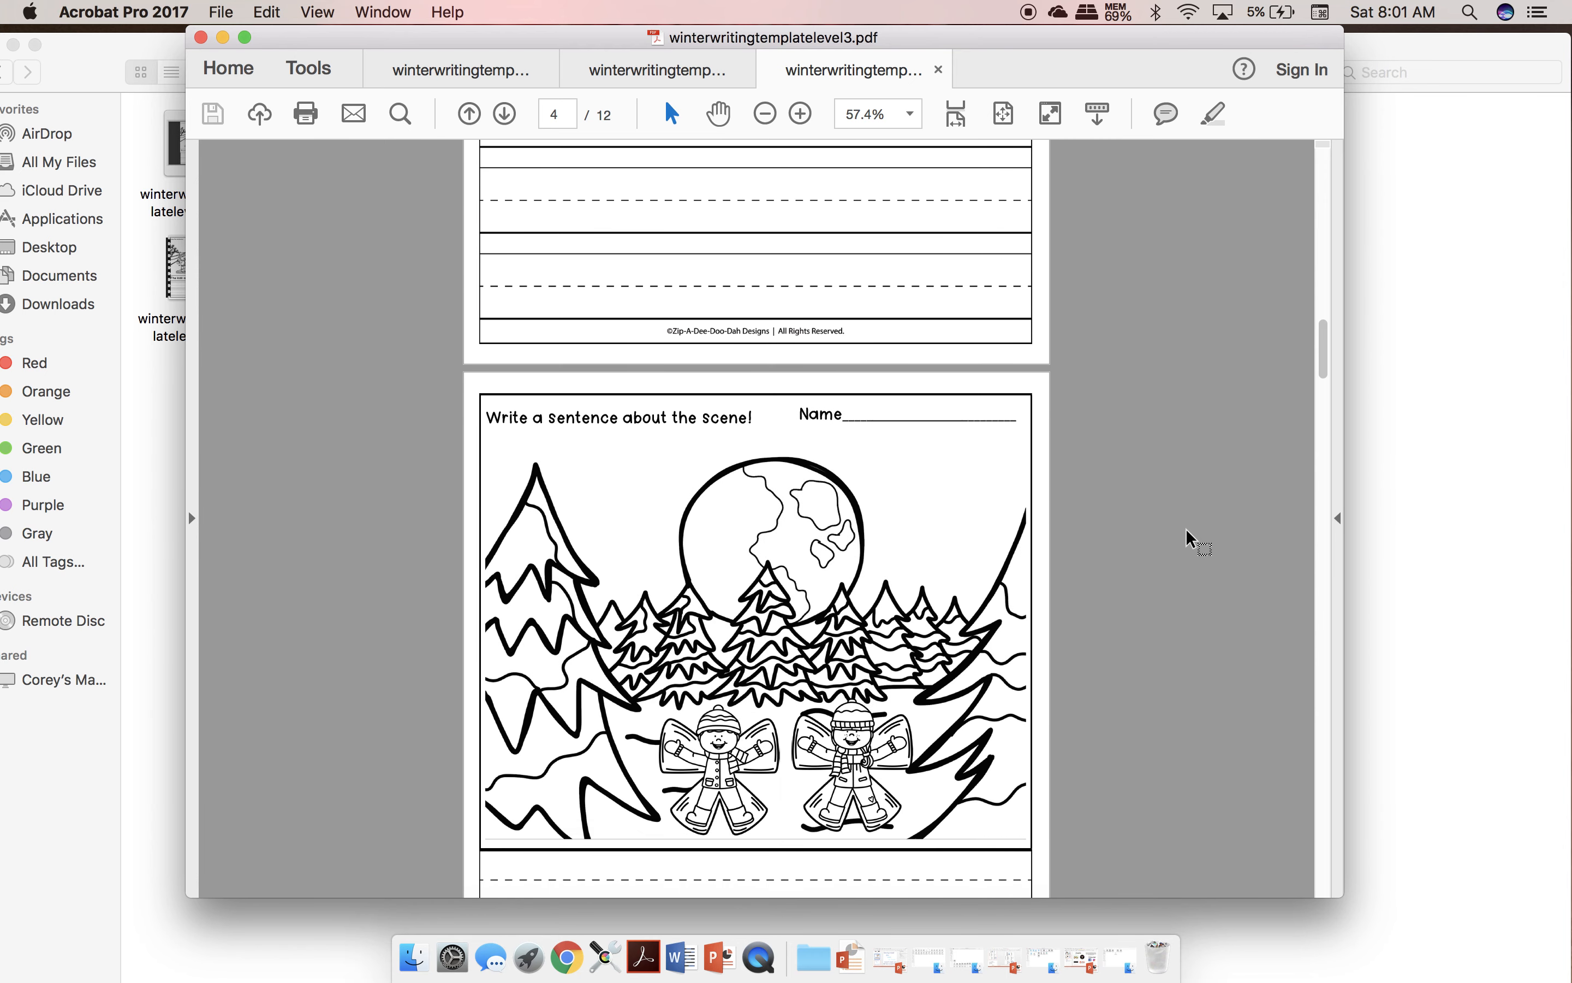
{"action": "scroll", "scroll_direction": "down", "scroll_amount": 3}
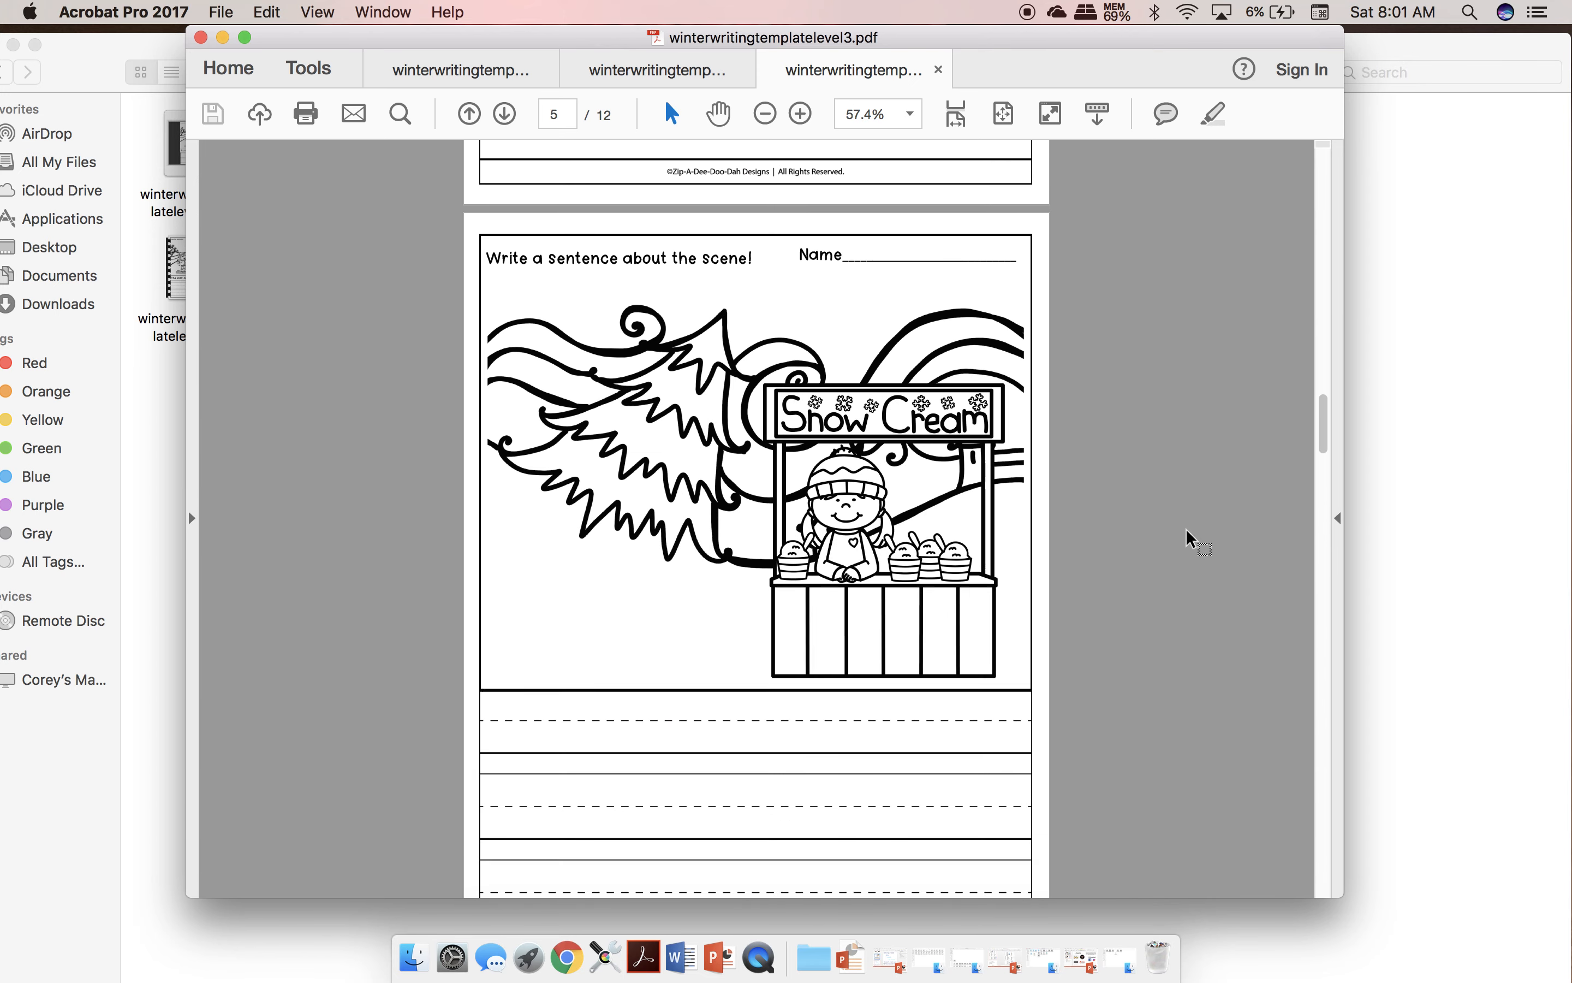
{"action": "scroll", "scroll_direction": "down", "scroll_amount": 3}
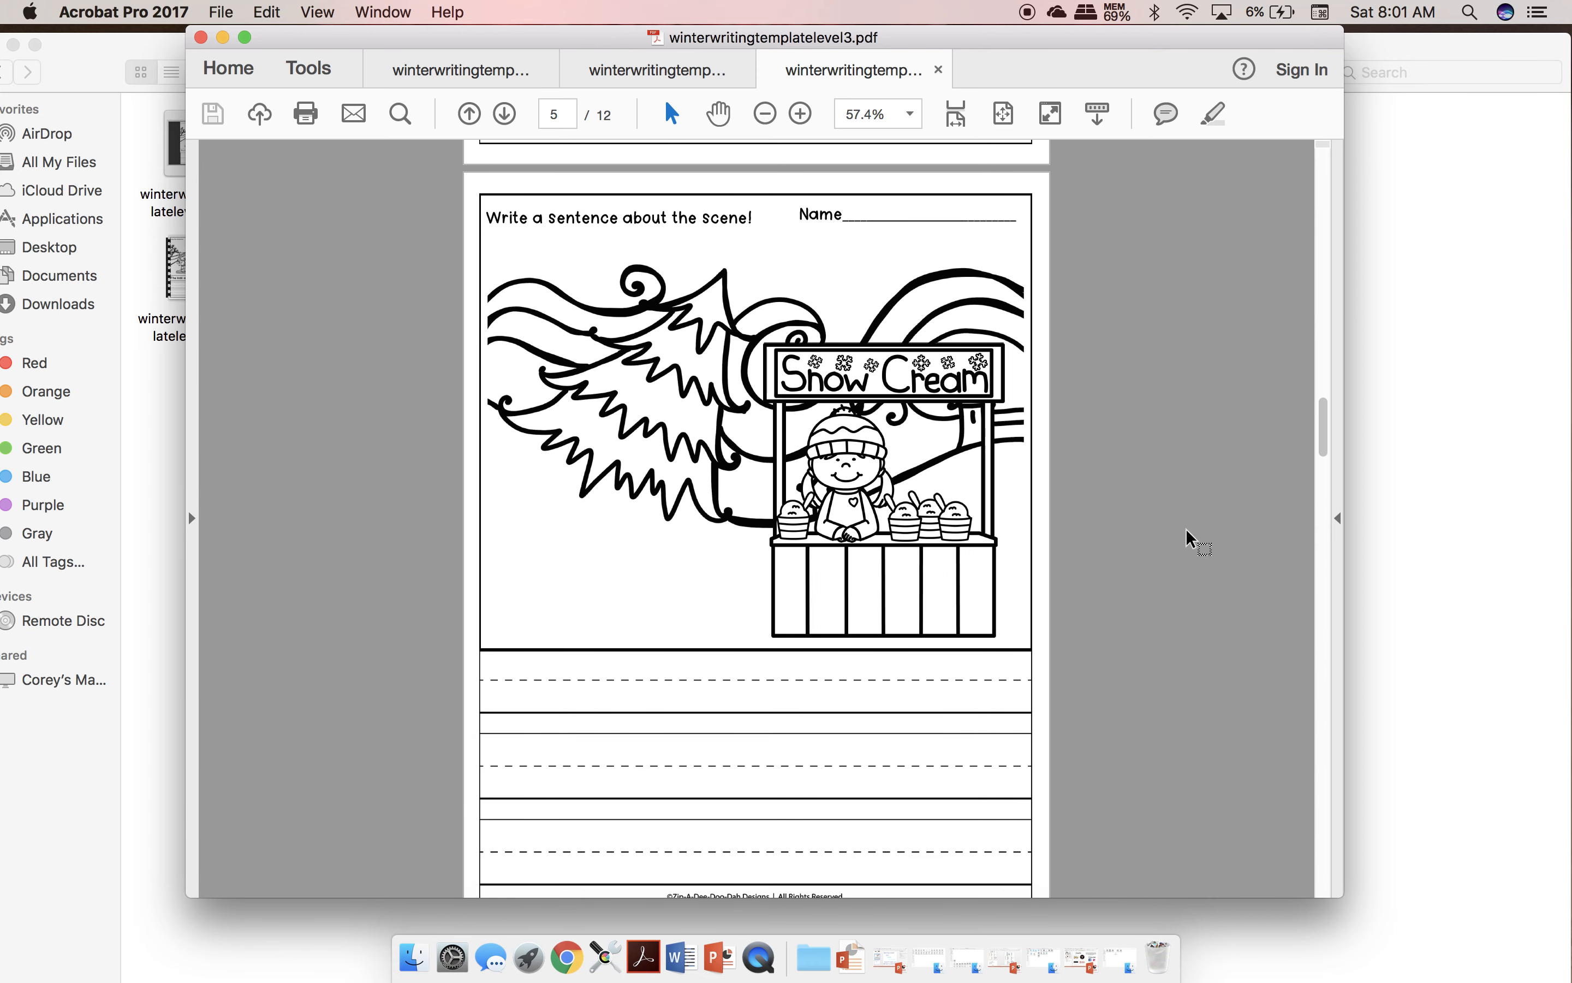
{"action": "scroll", "scroll_direction": "down", "scroll_amount": 3}
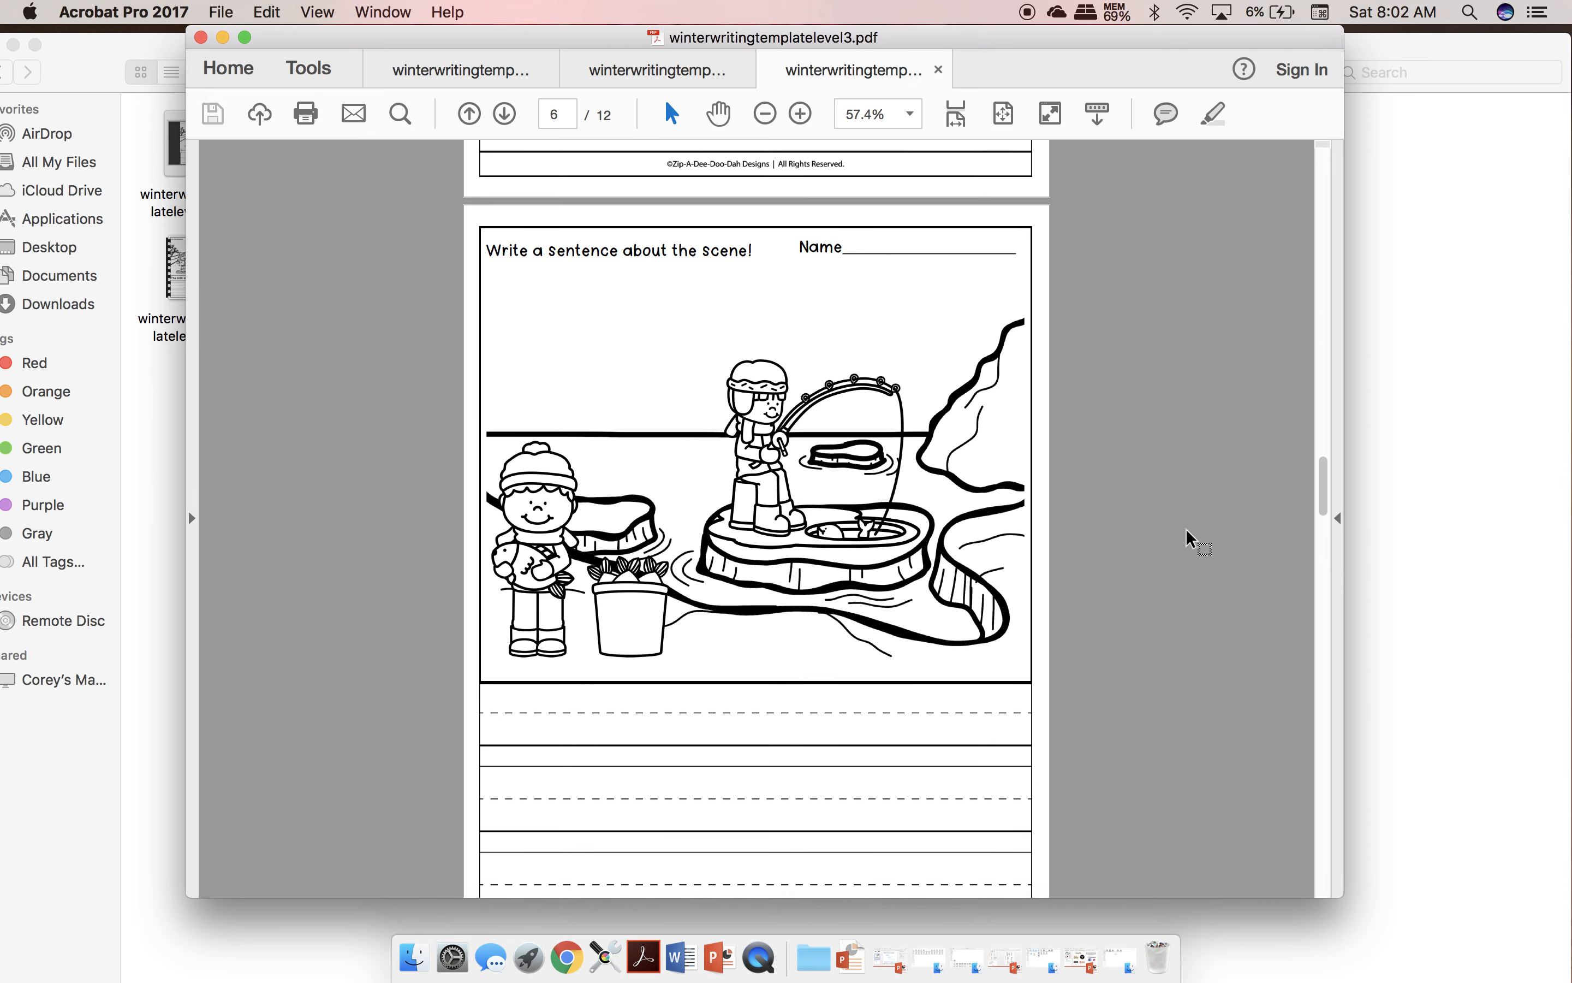
{"action": "scroll", "scroll_direction": "down", "scroll_amount": 3}
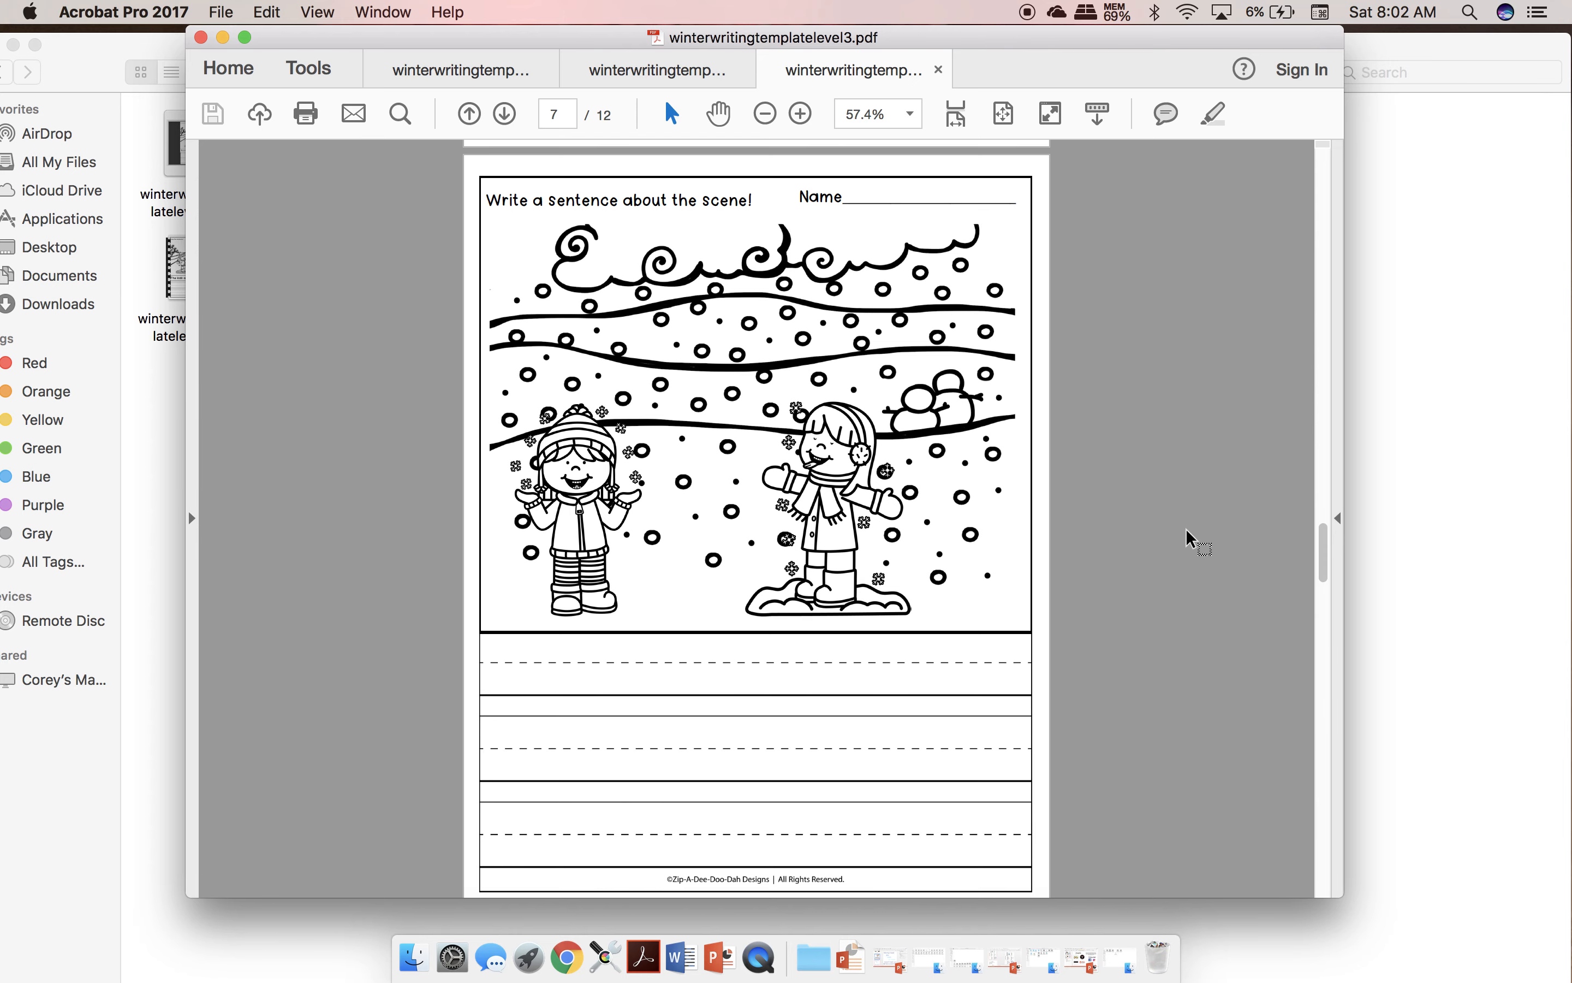
{"action": "scroll", "scroll_direction": "down", "scroll_amount": 3}
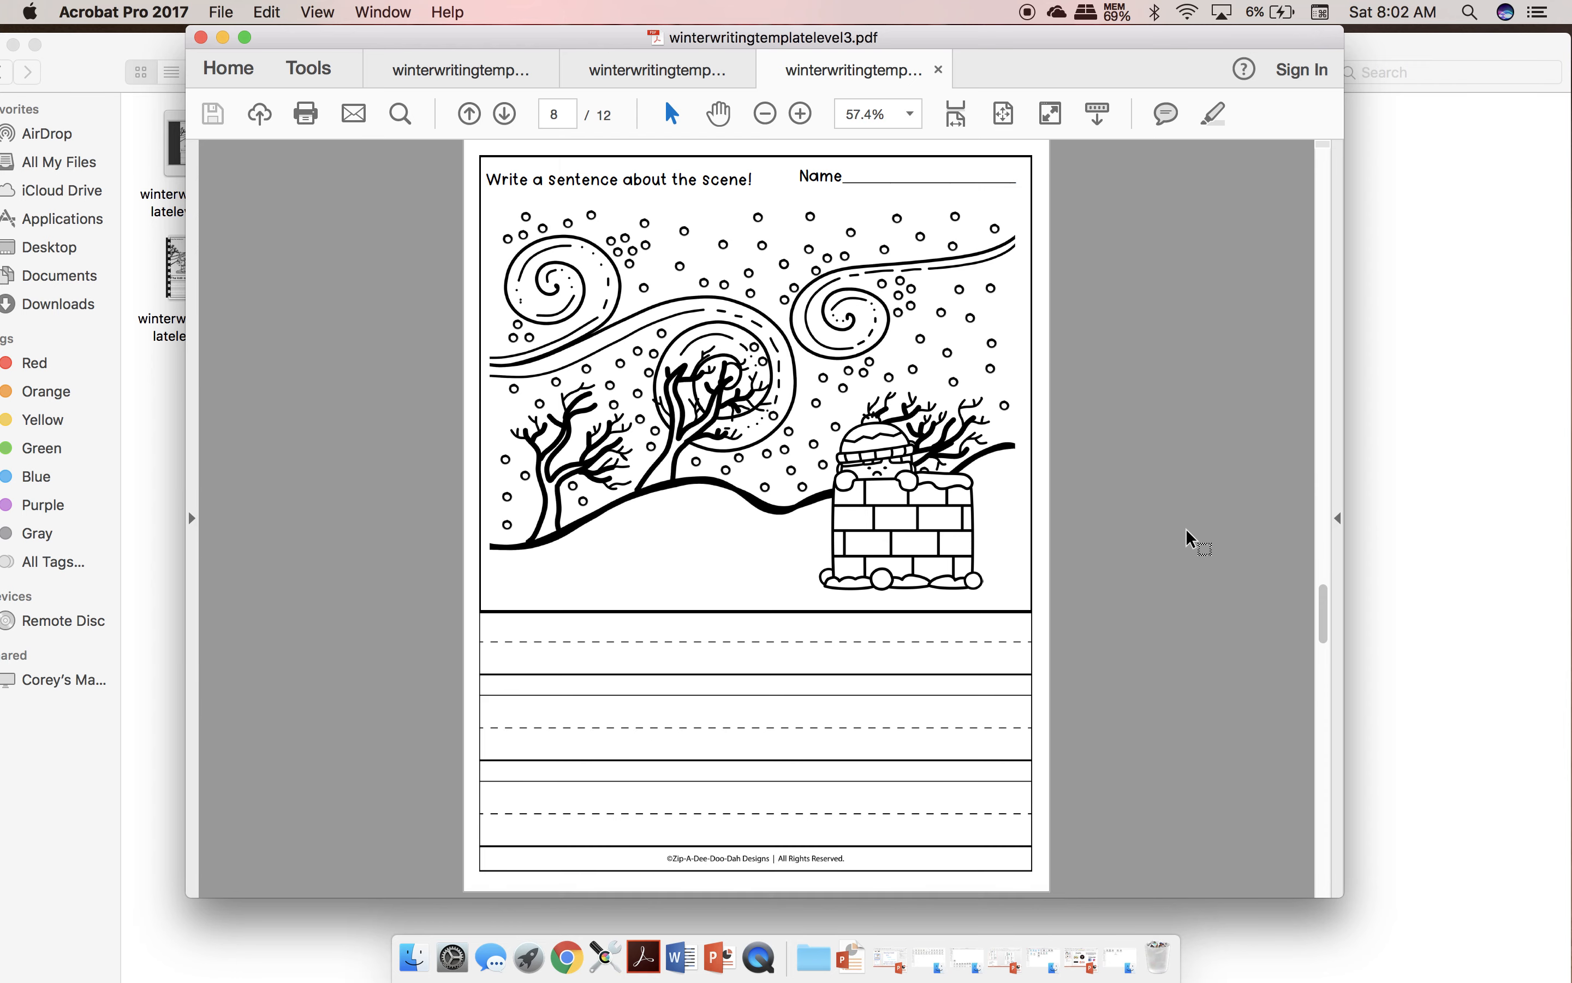
Step: Advance through the remaining scenes past the sledding hill to the final page
{"action": "left_click", "coordinate": [505, 114]}
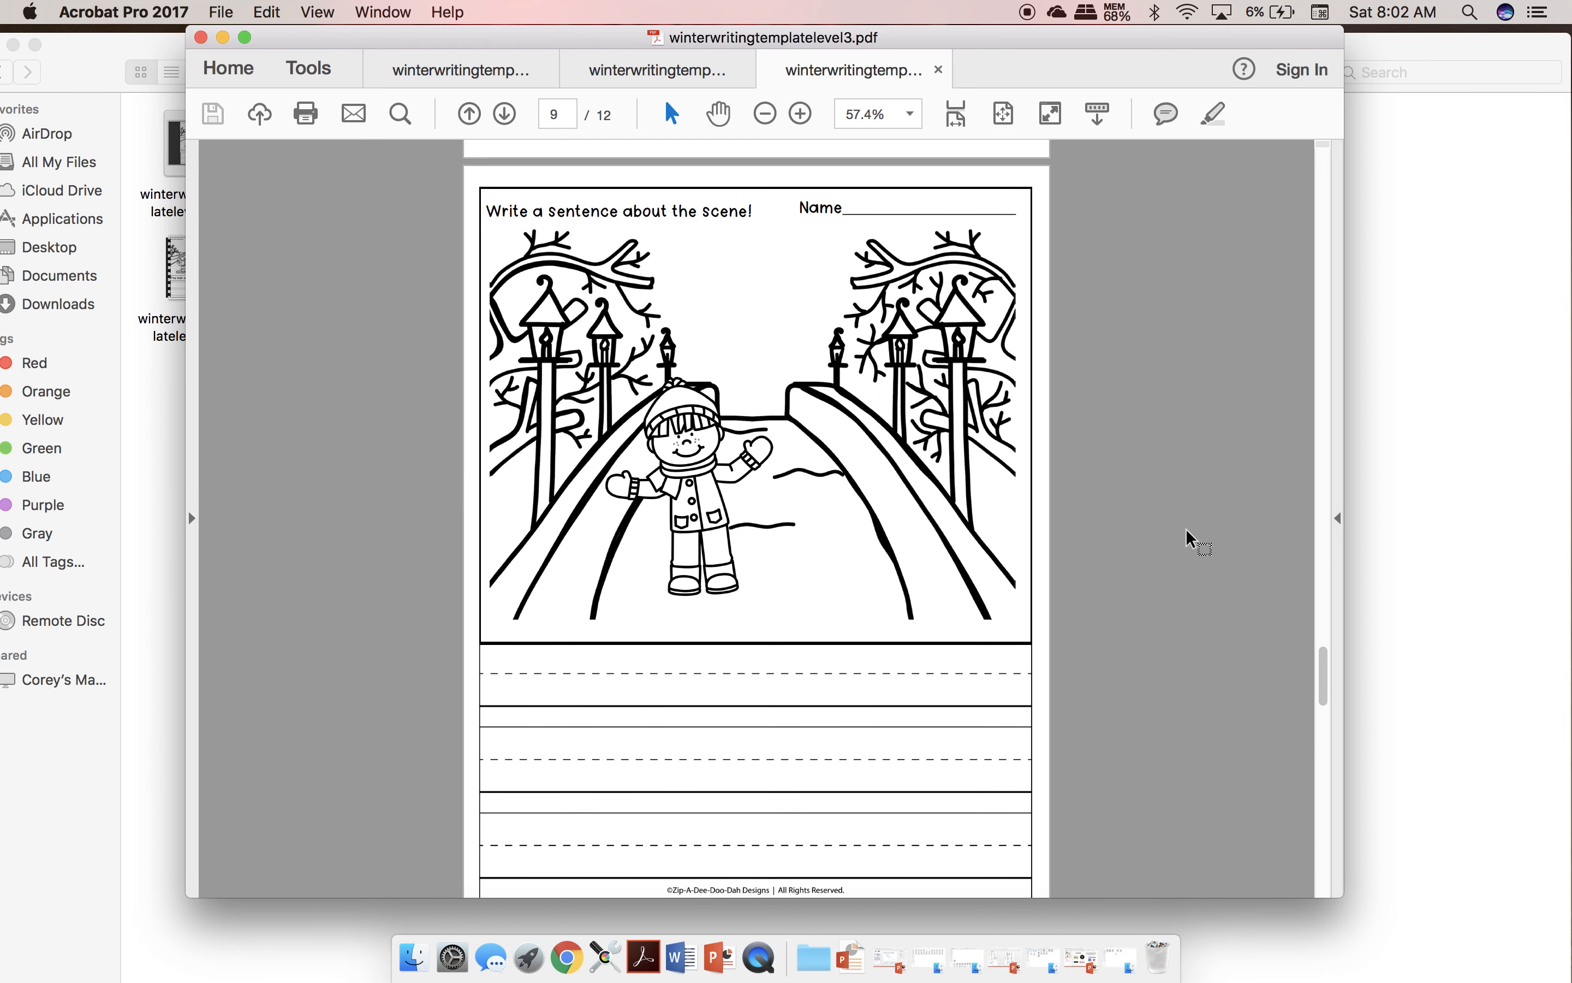
{"action": "left_click", "coordinate": [504, 114]}
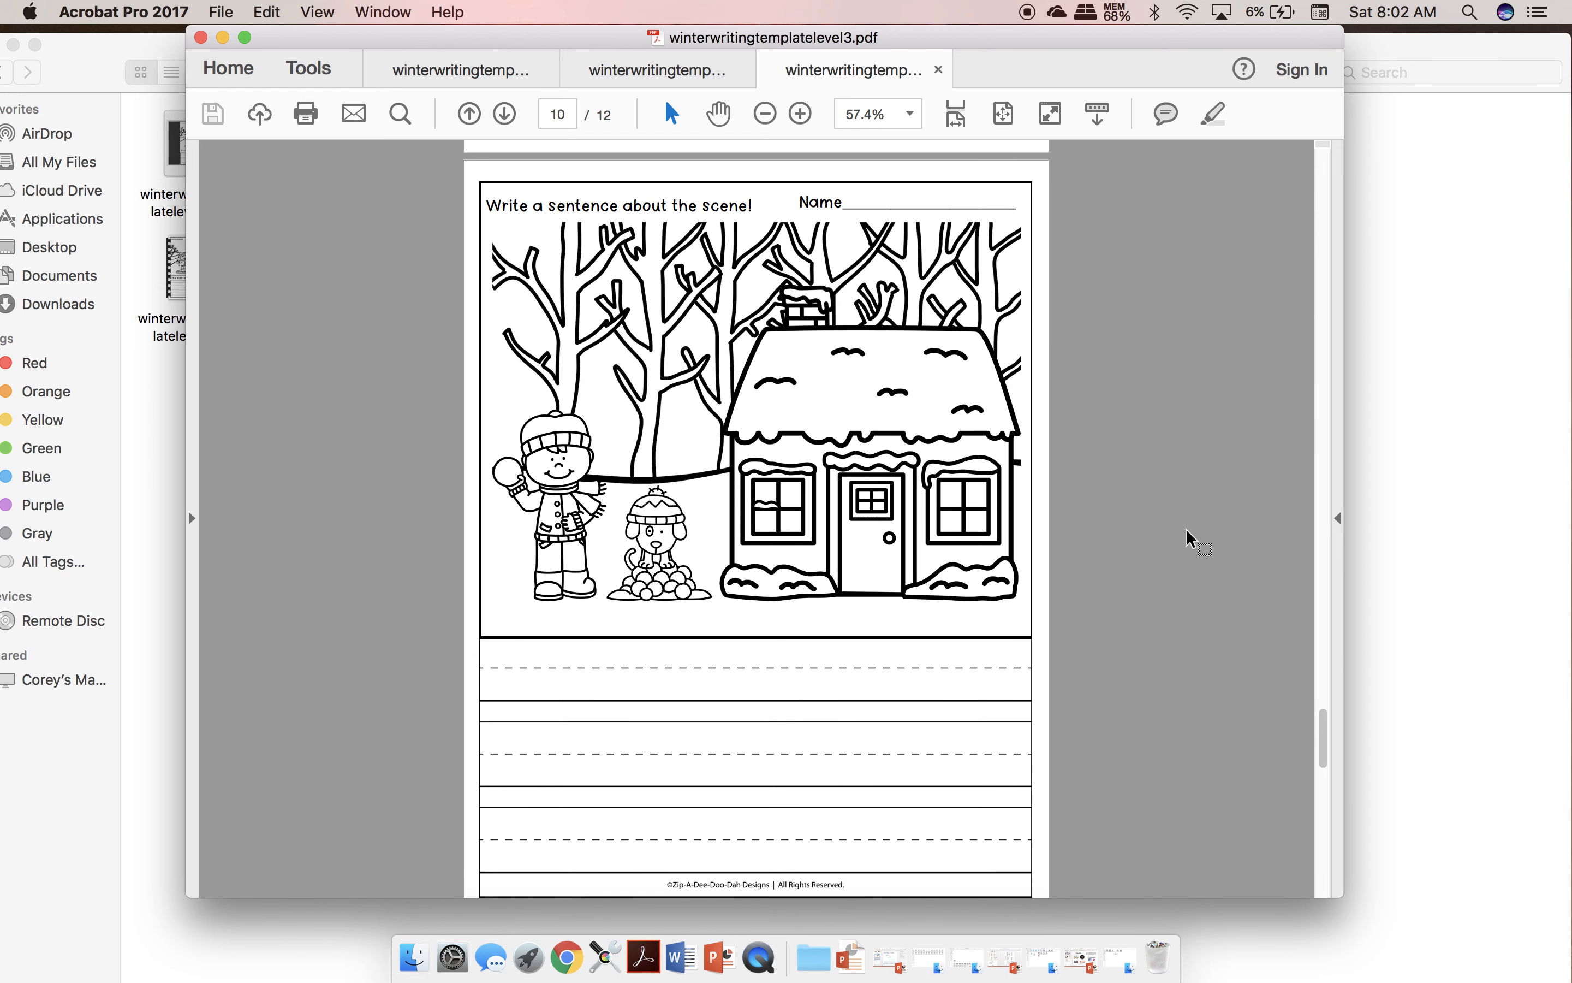
{"action": "scroll", "scroll_direction": "down", "scroll_amount": 3}
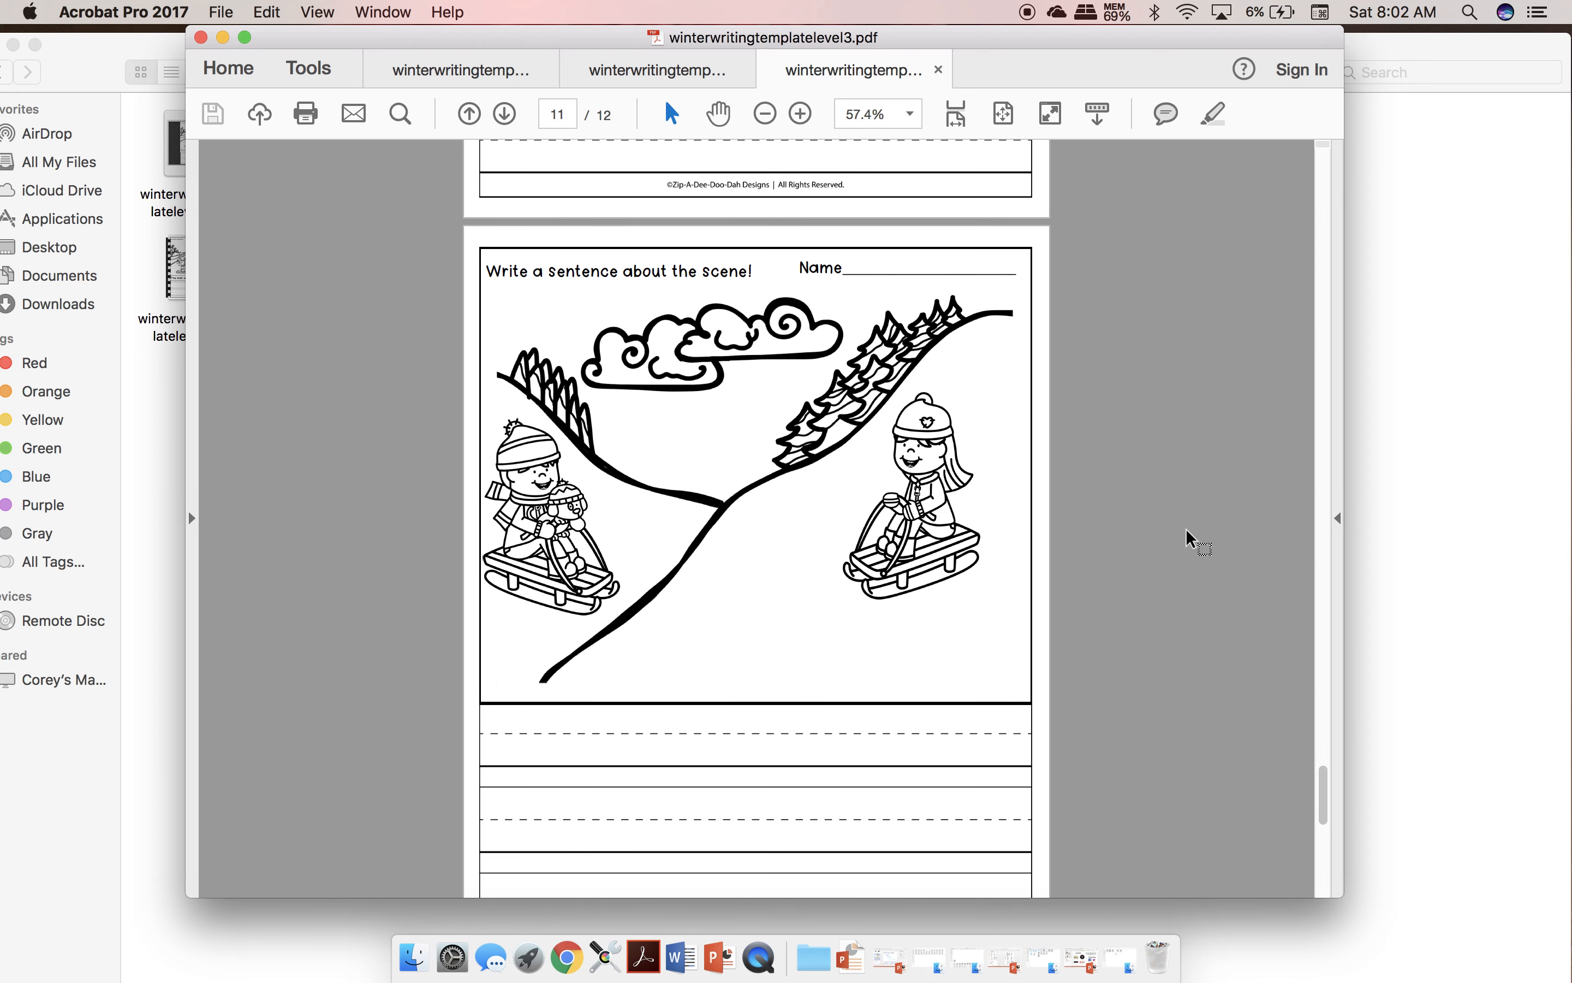
{"action": "left_click", "coordinate": [504, 113]}
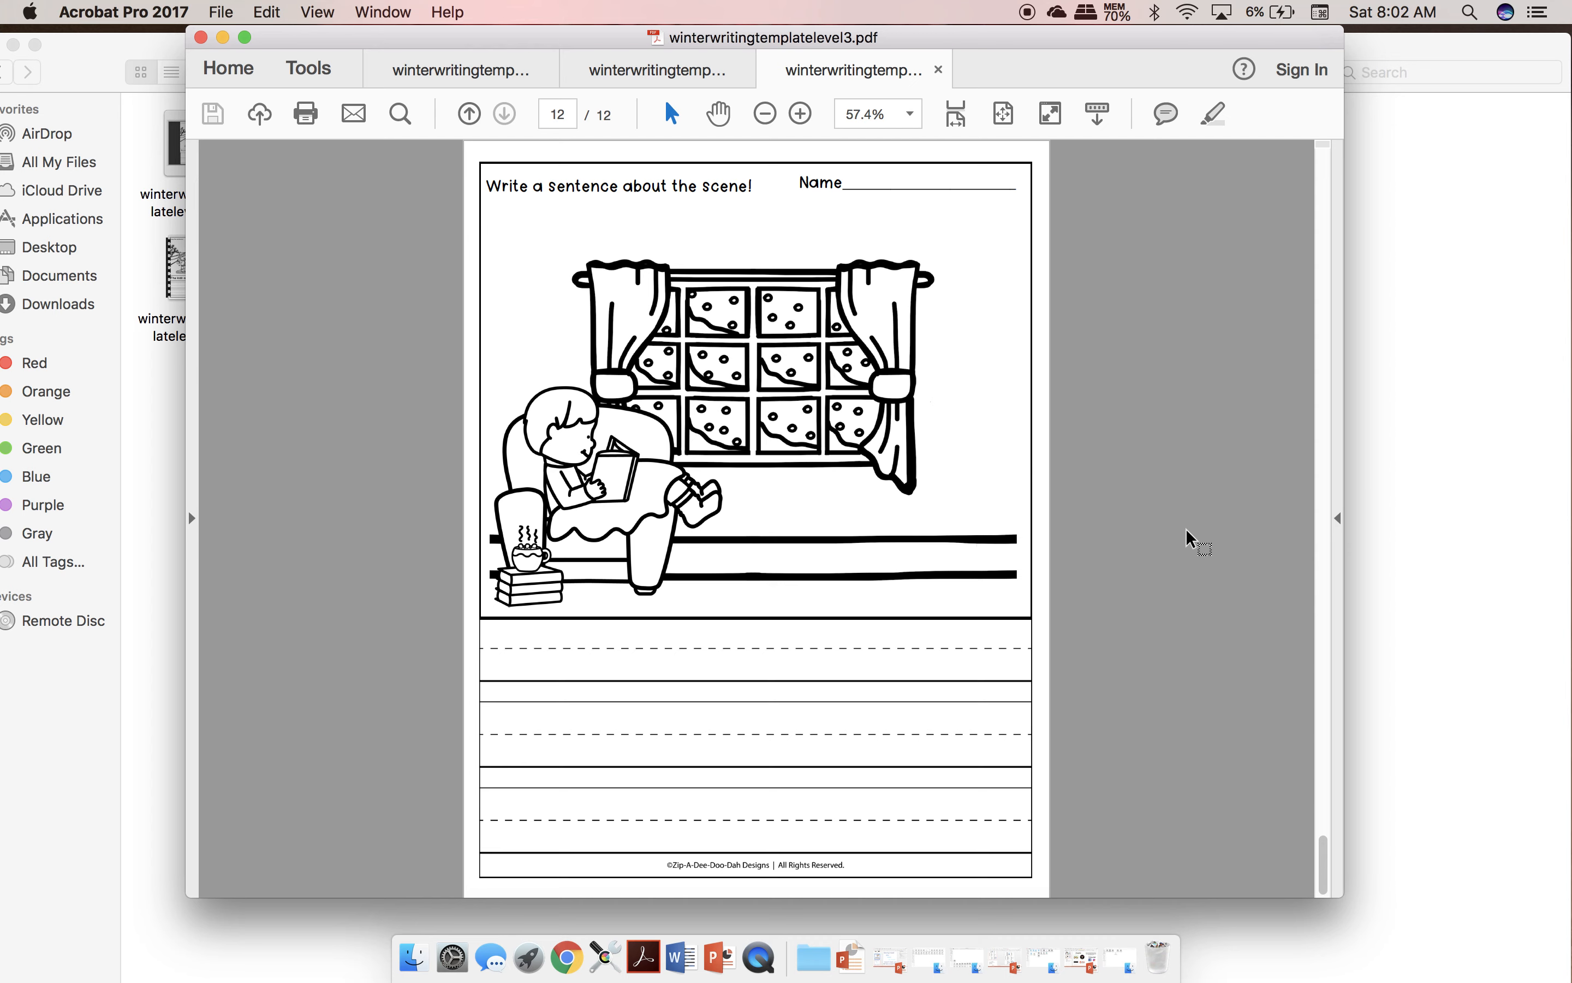
{"action": "mouse_move", "coordinate": [1106, 15]}
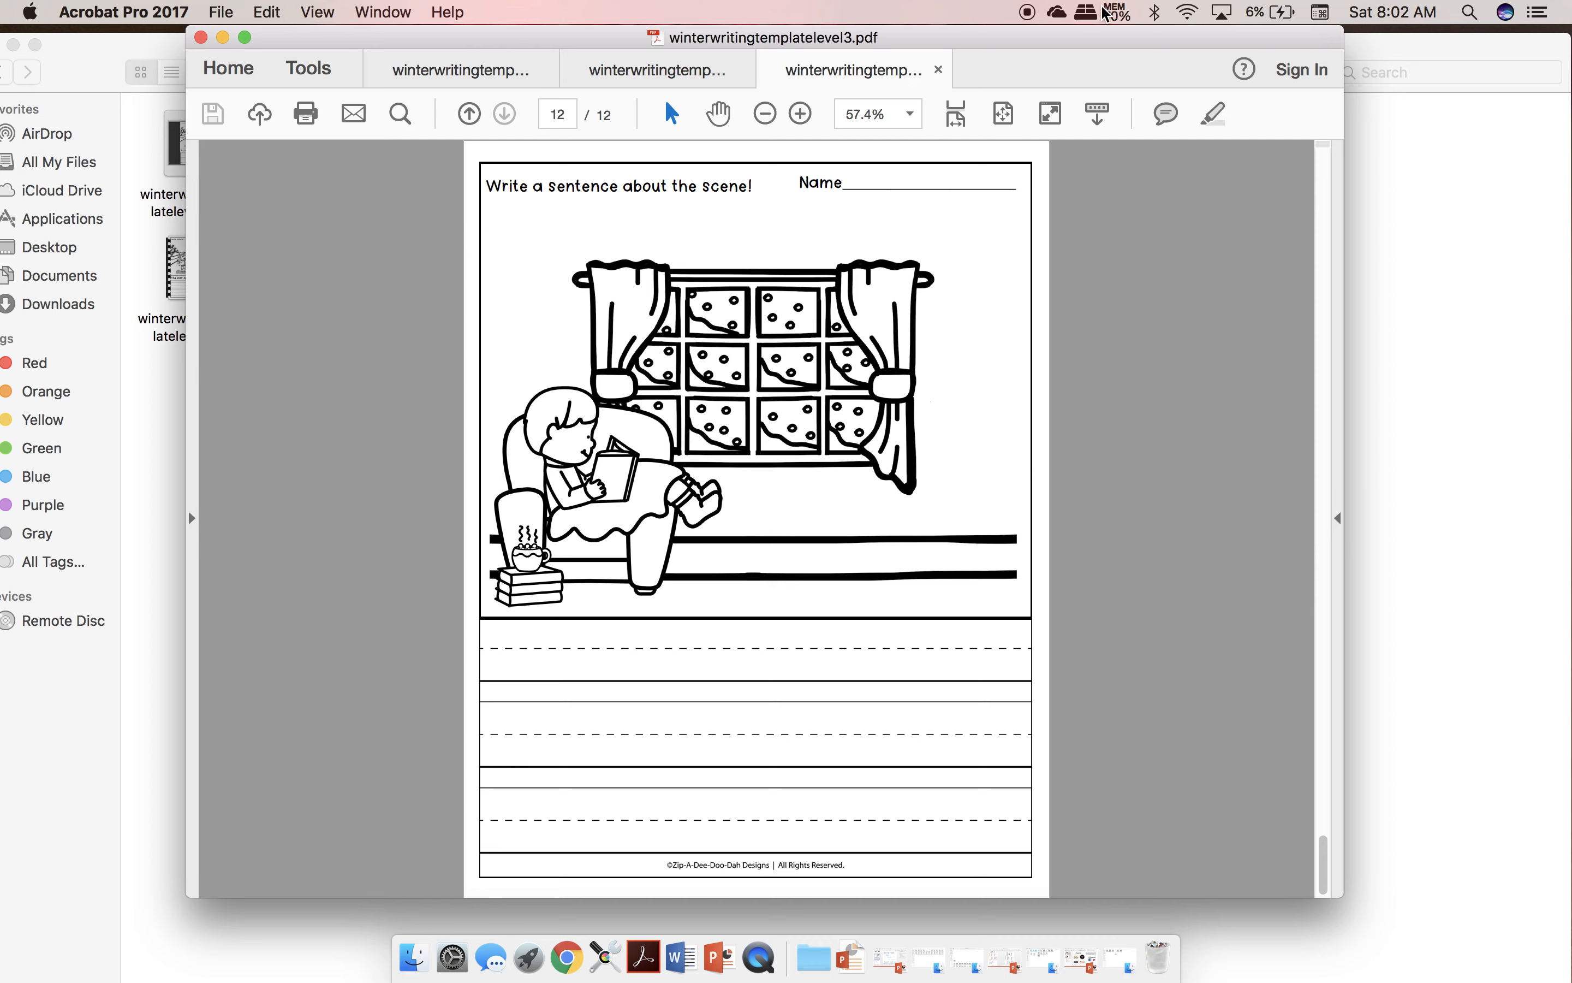